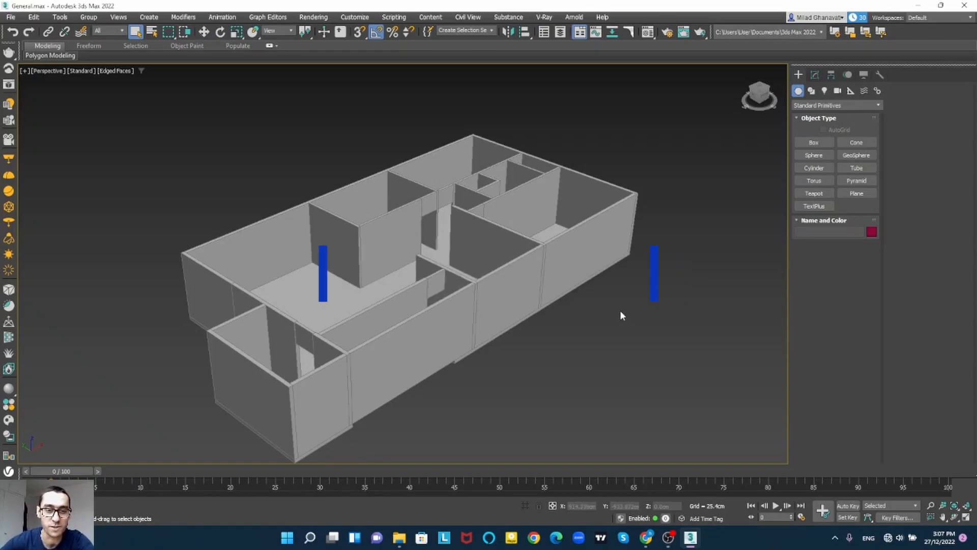
# View the apartment plan from the top and enable Endpoint and Midpoint snapping for spline creation
pyautogui.click(375, 292)
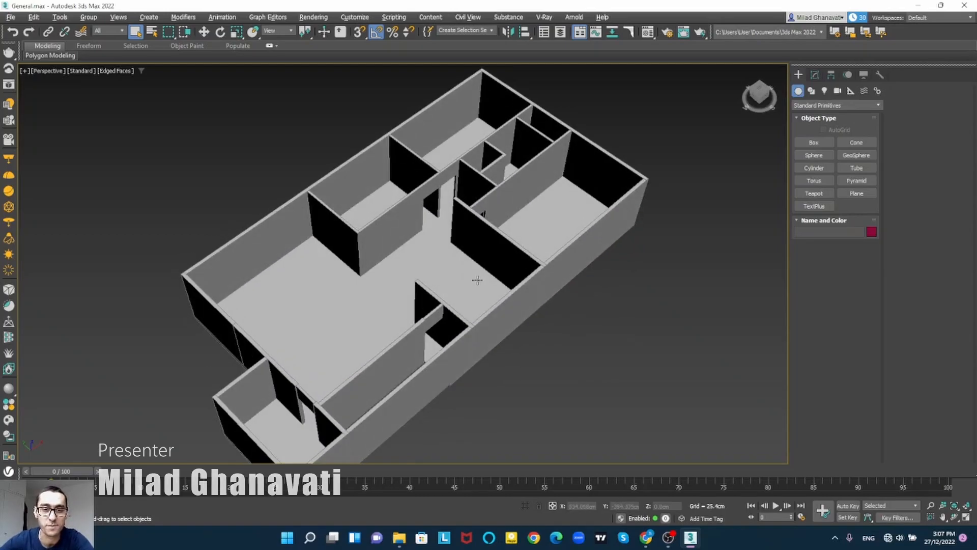
pyautogui.click(482, 284)
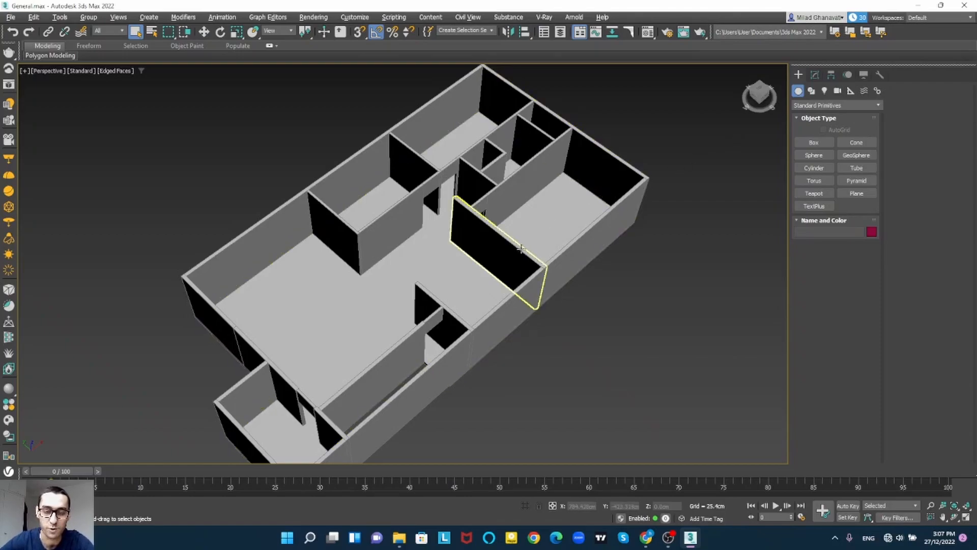
pyautogui.click(648, 235)
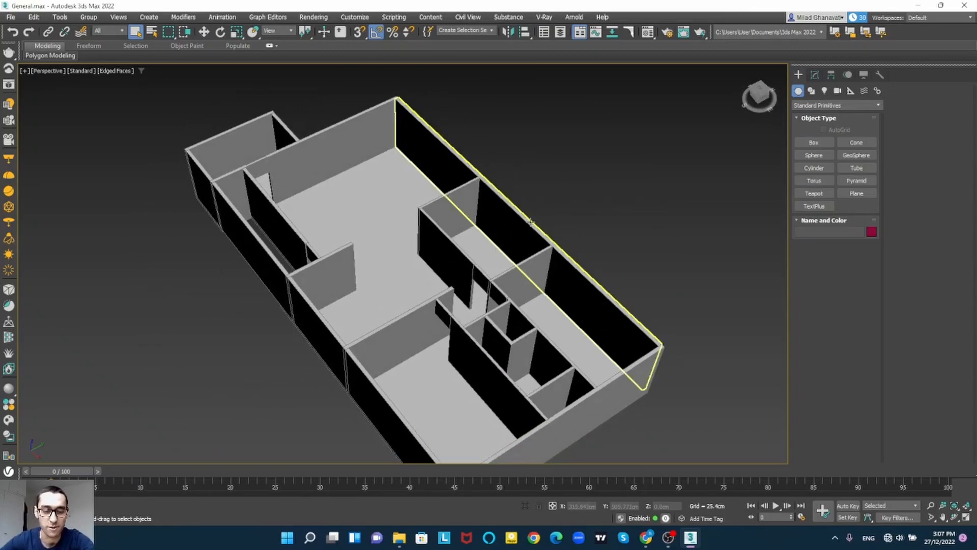
pyautogui.press('t')
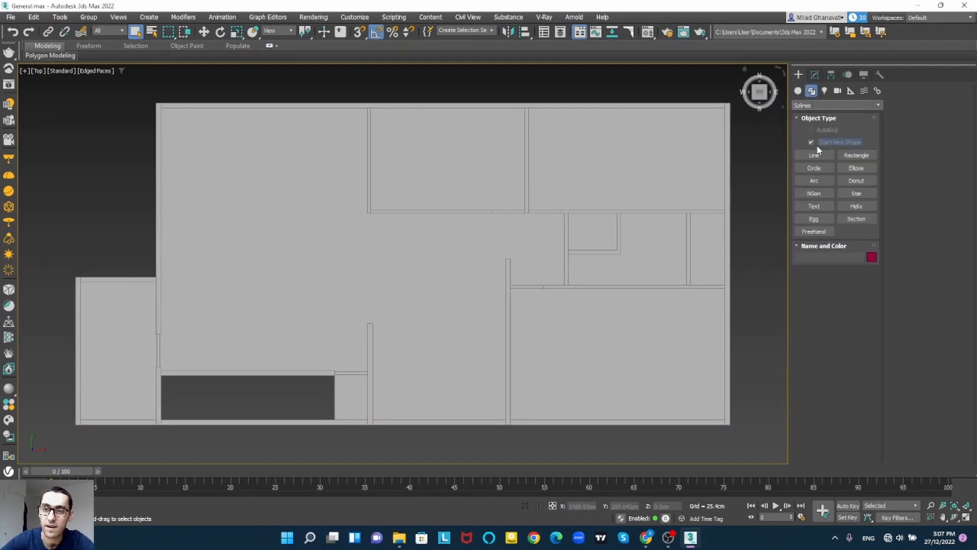
pyautogui.moveTo(375, 32)
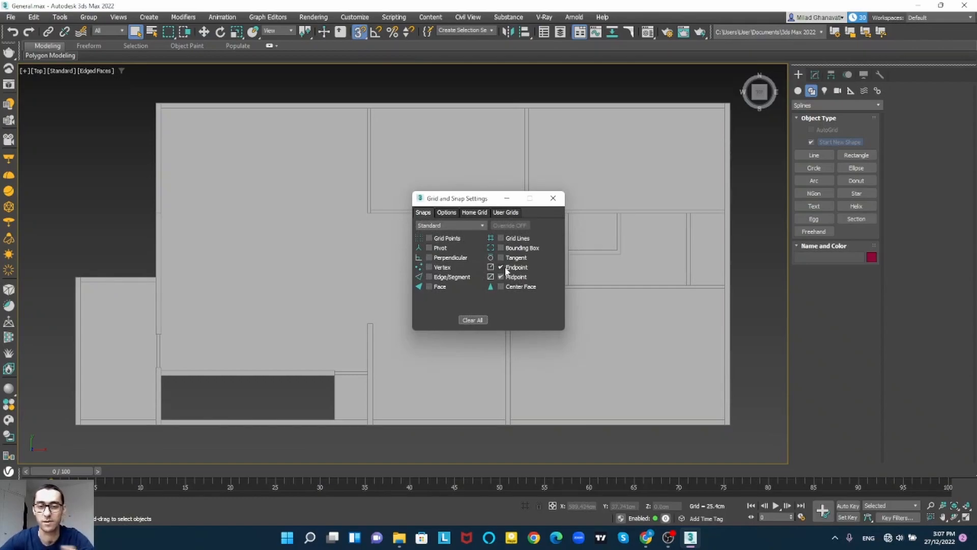
pyautogui.click(552, 199)
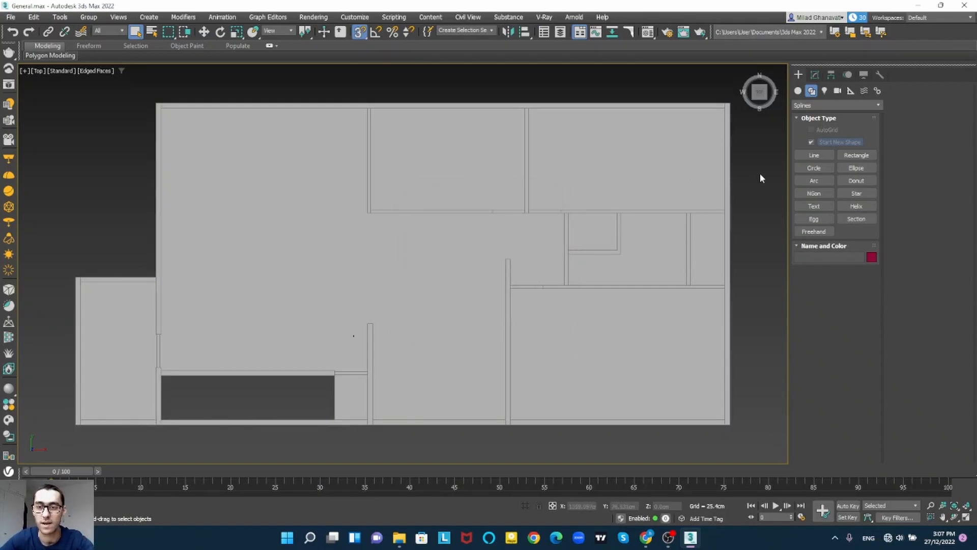
# Draw a closed Line spline around the living room, kitchen and hallway floor along the inner walls
pyautogui.click(813, 155)
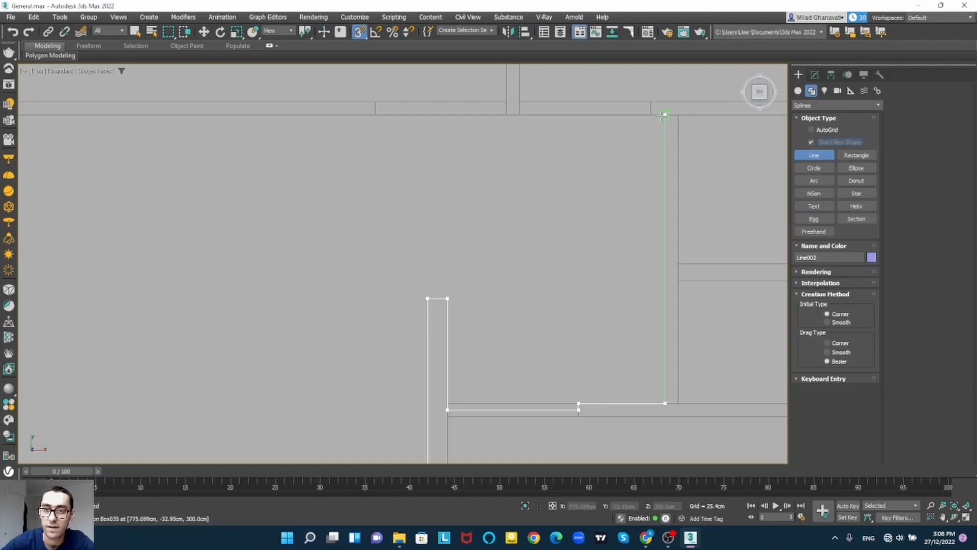
pyautogui.click(518, 115)
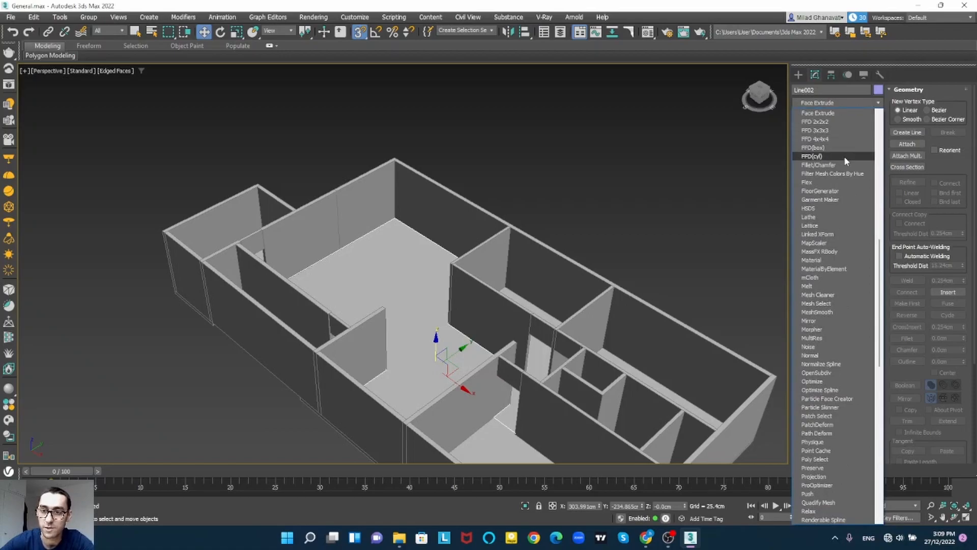
# Apply FloorGenerator to Line002 with boards 160 cm long and 25 cm wide
pyautogui.click(821, 191)
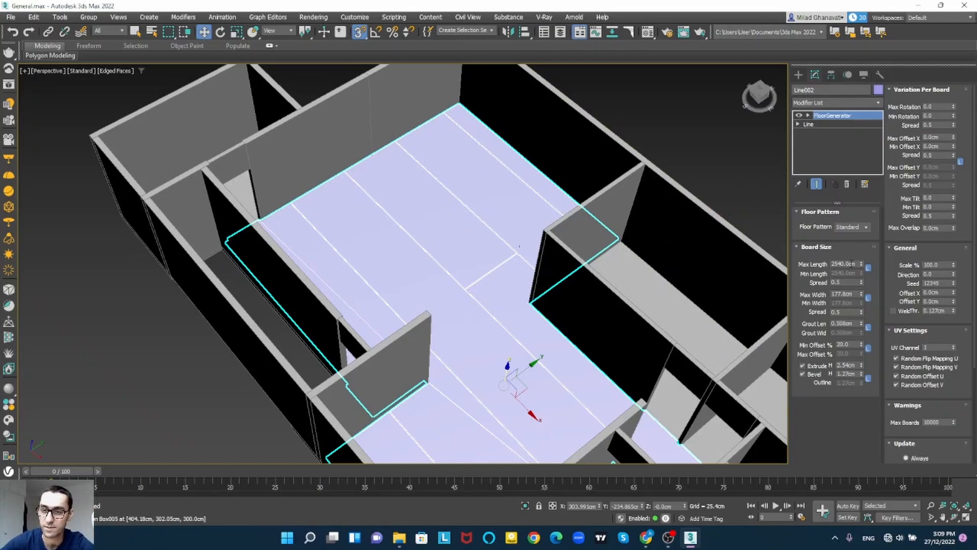
pyautogui.tripleClick(845, 264)
pyautogui.write('160')
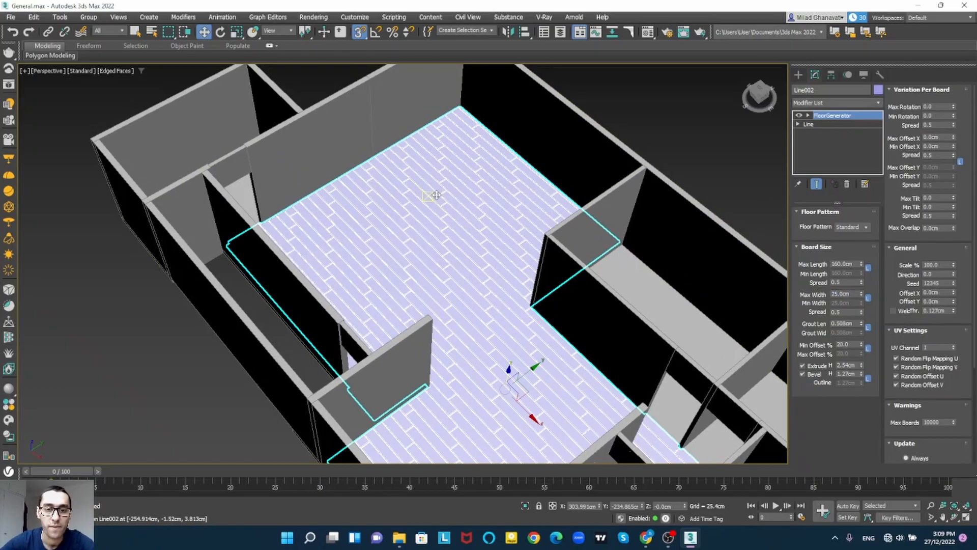
pyautogui.scroll(3)
pyautogui.write('1')
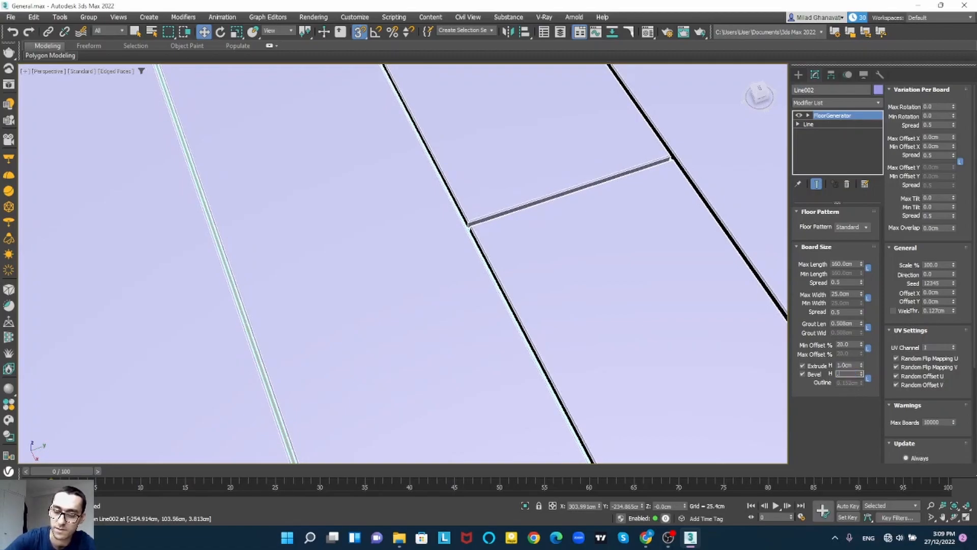
# Set the planks to 1 cm extrusion, 0.2 cm bevel and 0.0 cm grout length
pyautogui.tripleClick(848, 374)
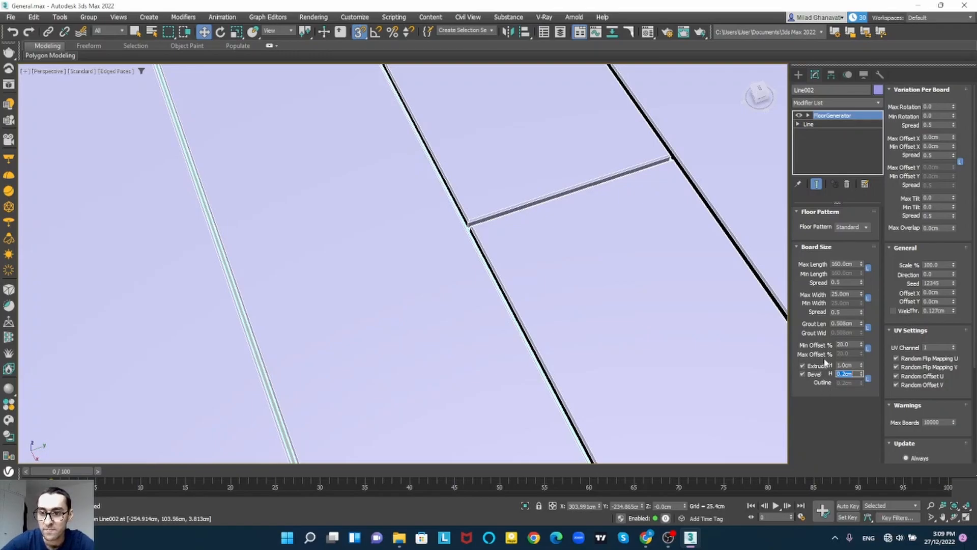
pyautogui.moveTo(636, 322)
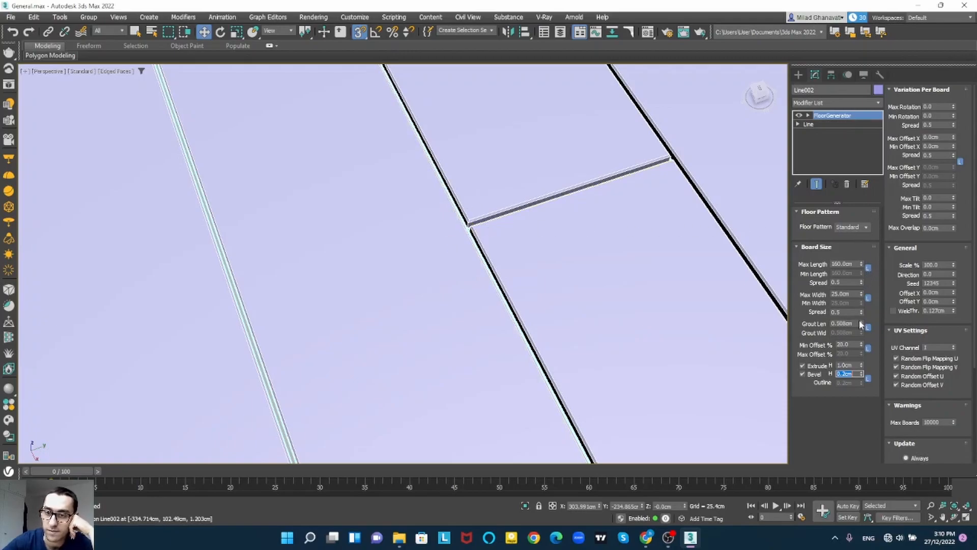
pyautogui.click(863, 326)
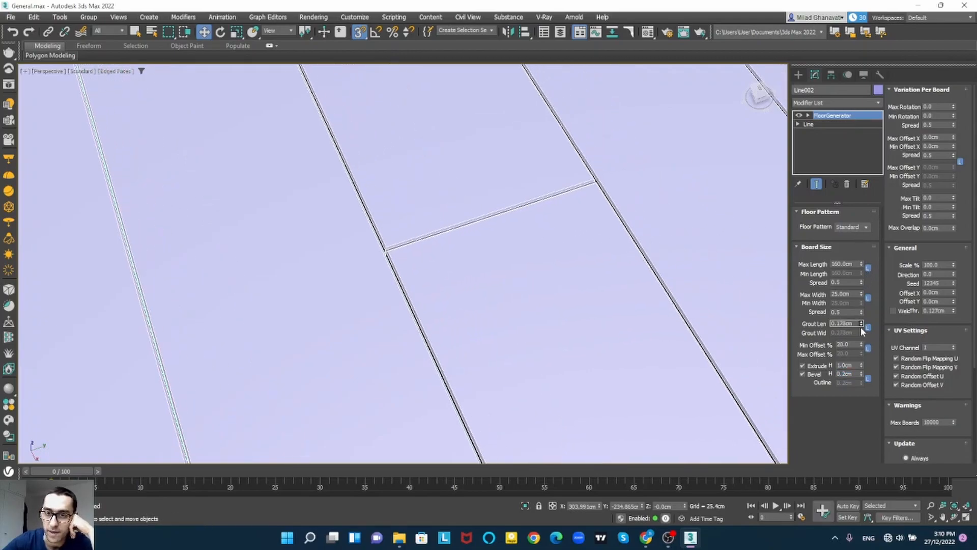
pyautogui.tripleClick(842, 323)
pyautogui.write('0')
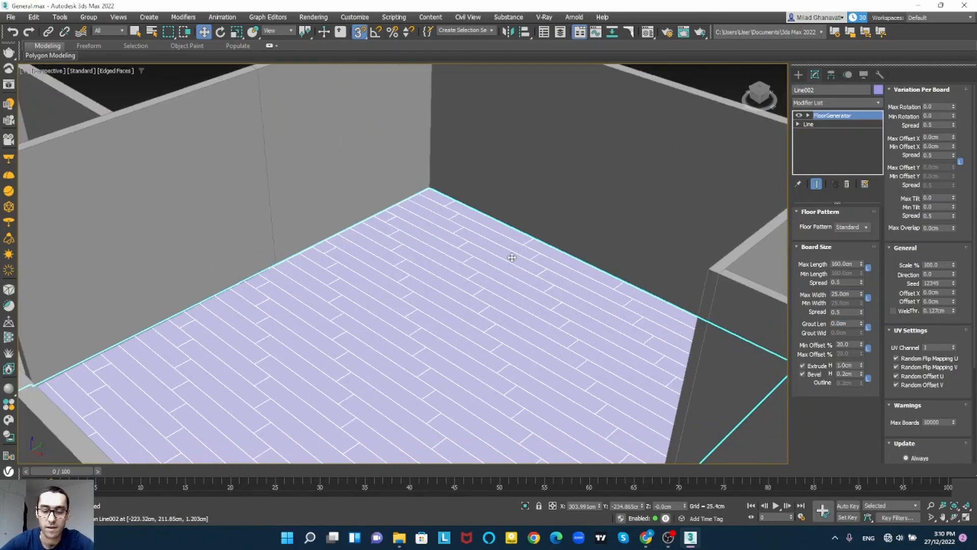
pyautogui.moveTo(446, 277)
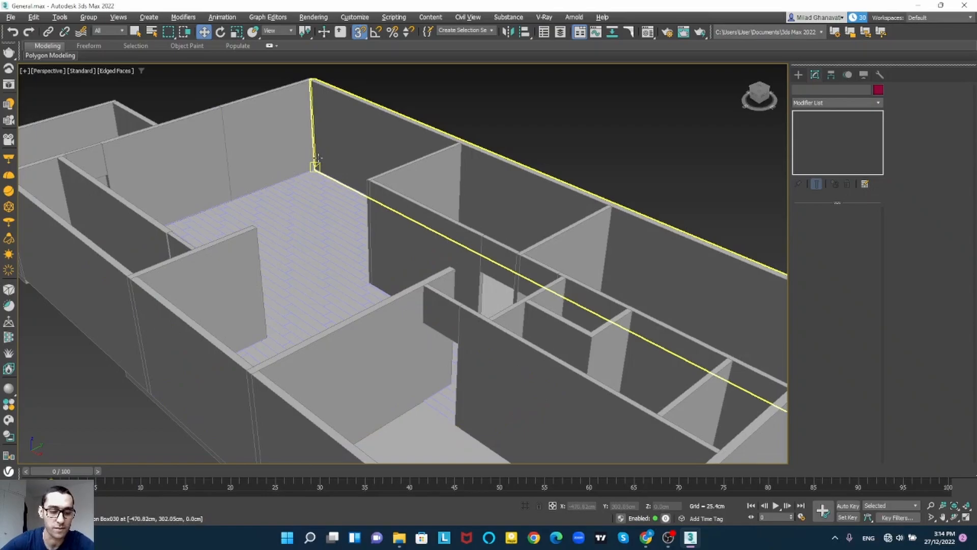
# Name the first material 'wood floor' in the Material Editor and start choosing its diffuse image
pyautogui.scroll(3)
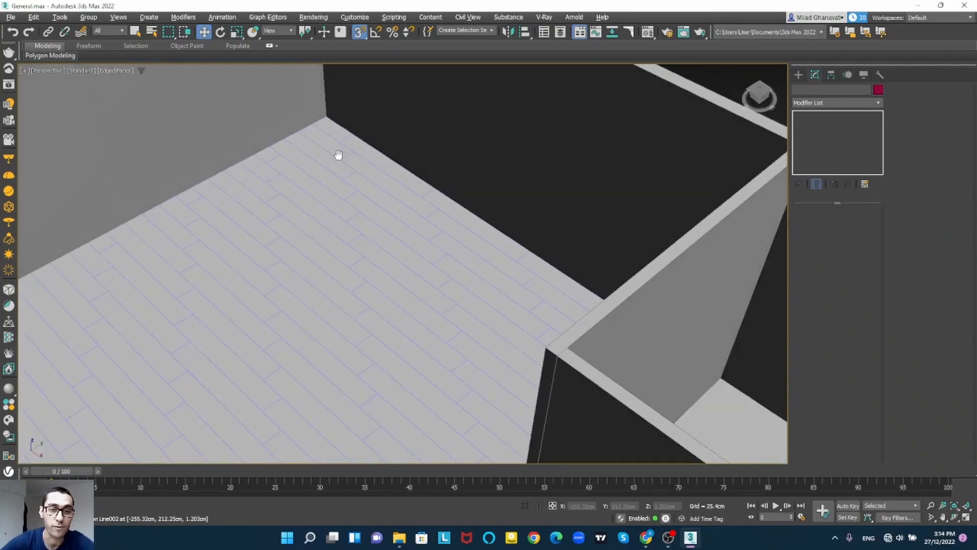
pyautogui.press('m')
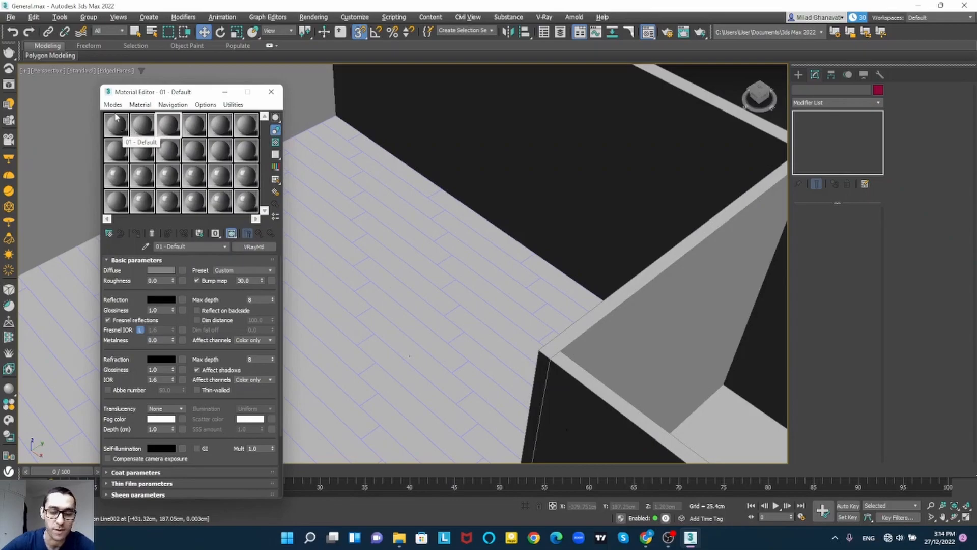
pyautogui.moveTo(116, 135)
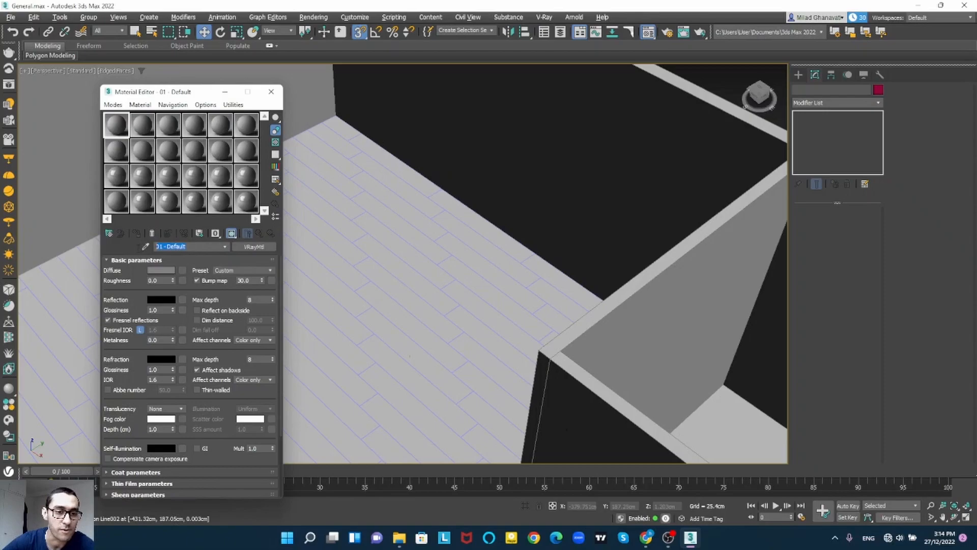
pyautogui.write('woo')
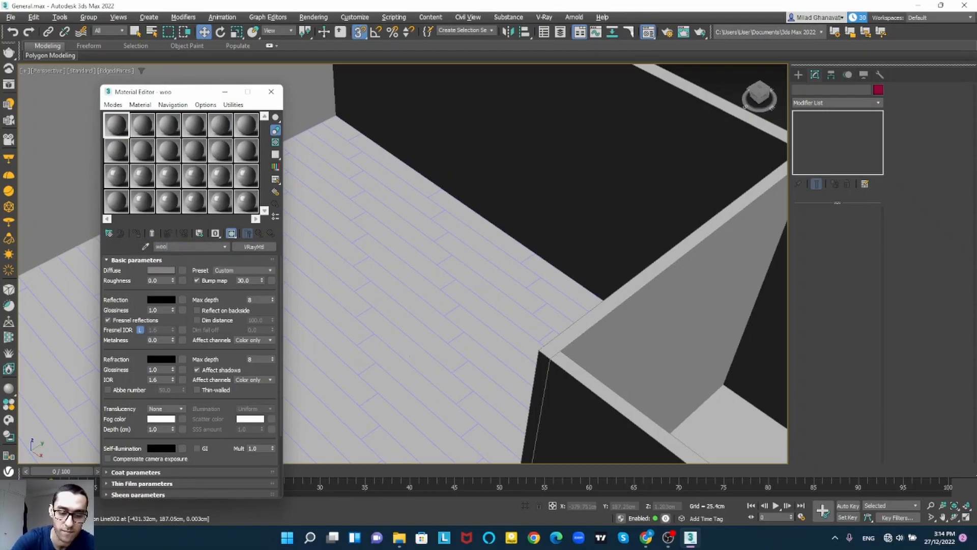
pyautogui.write('wood floor')
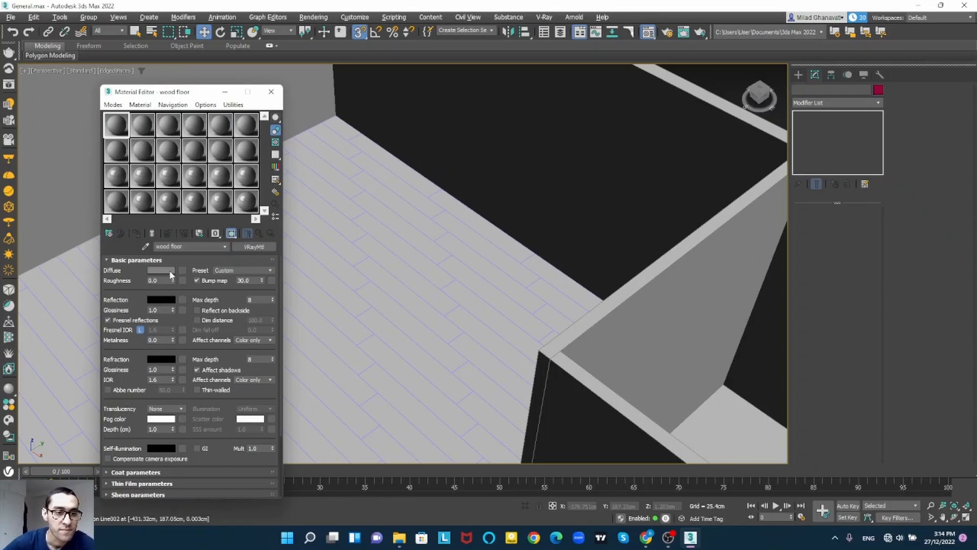
pyautogui.click(174, 270)
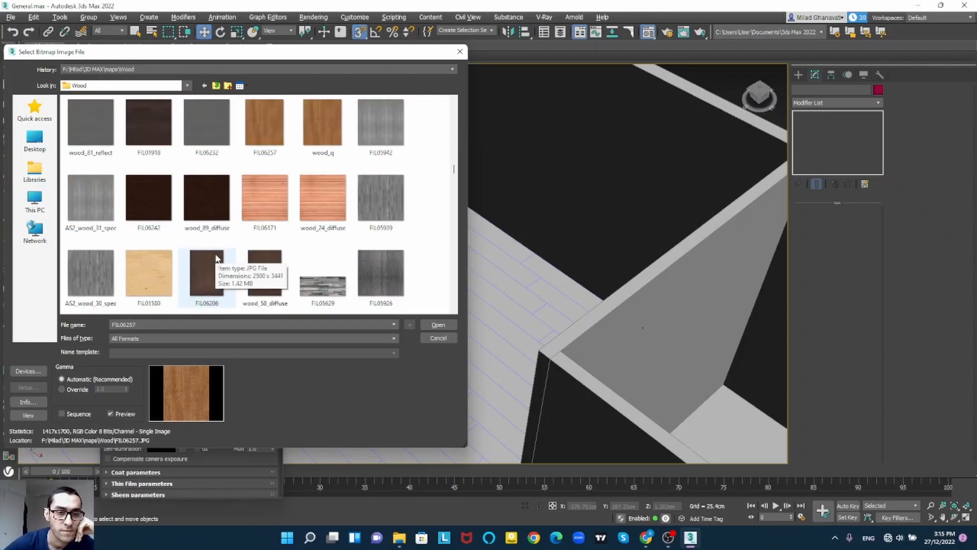
# Load the FIL06257 wood texture as the wood floor material's diffuse map
pyautogui.scroll(3)
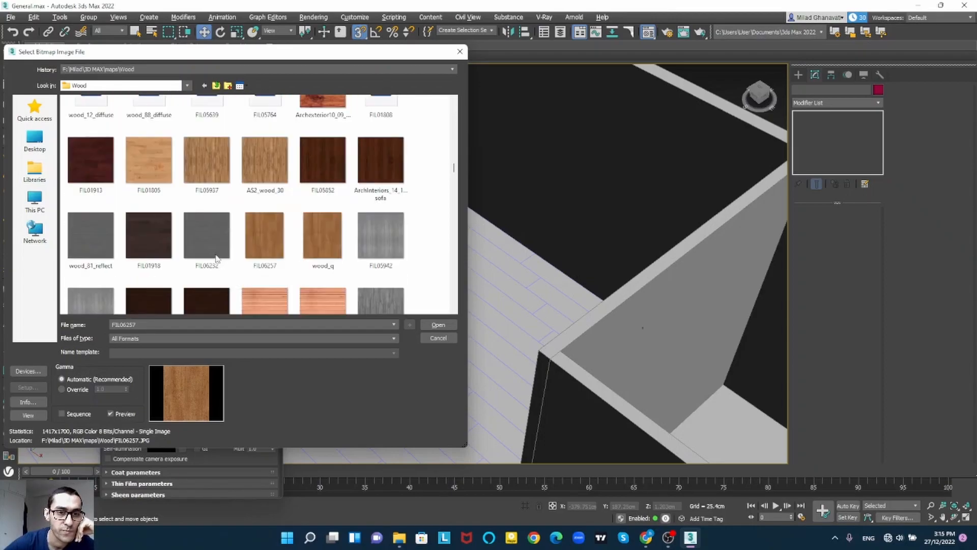
pyautogui.click(438, 324)
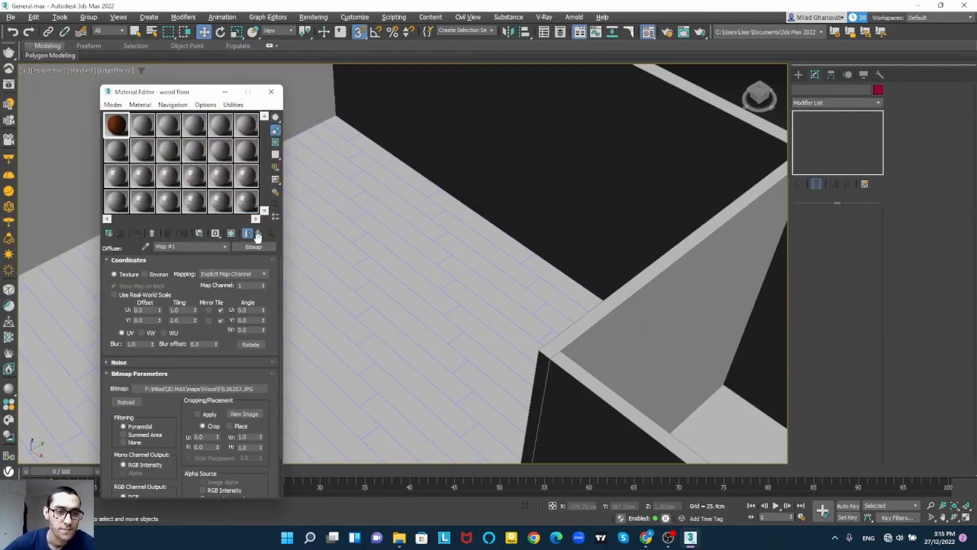
pyautogui.click(231, 232)
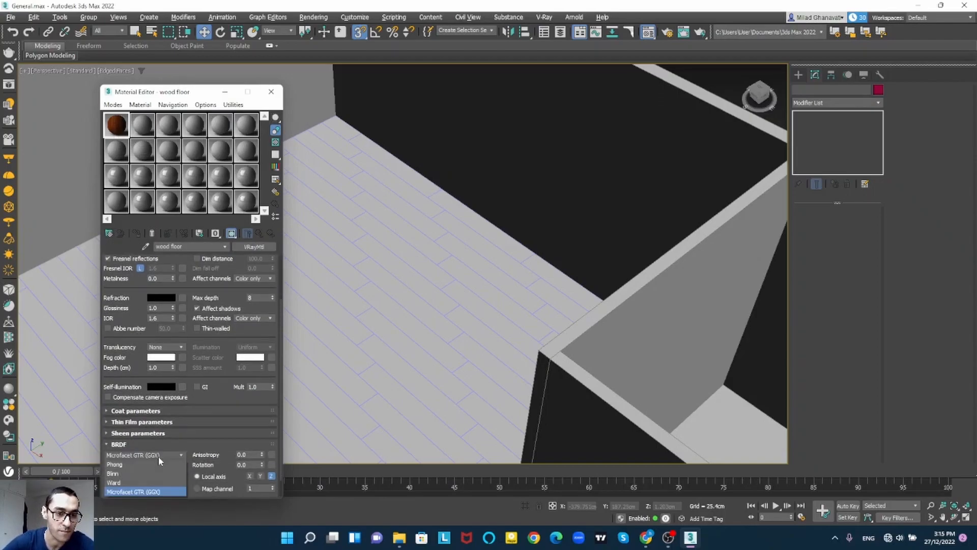
# Set the reflection shading model and instance the diffuse texture into the Bump slot
pyautogui.click(113, 473)
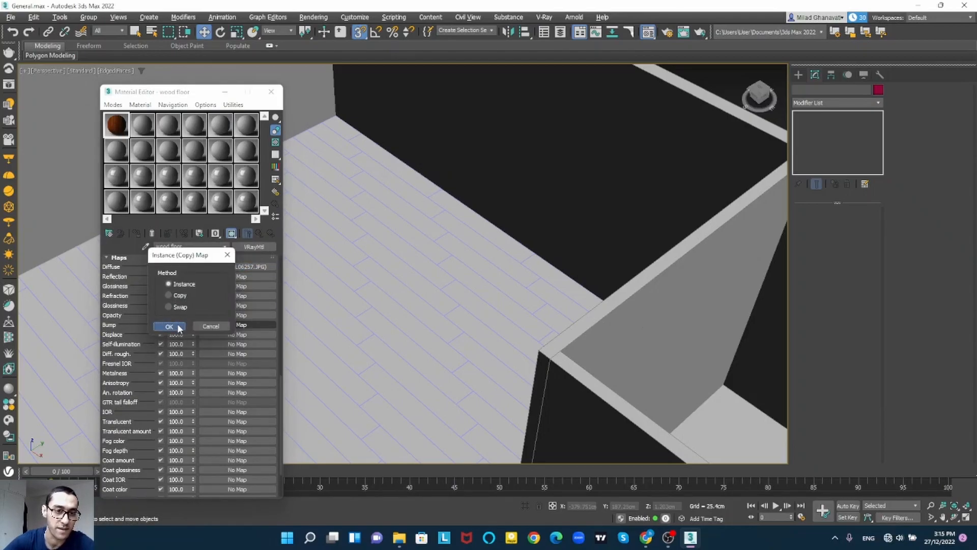
pyautogui.click(168, 326)
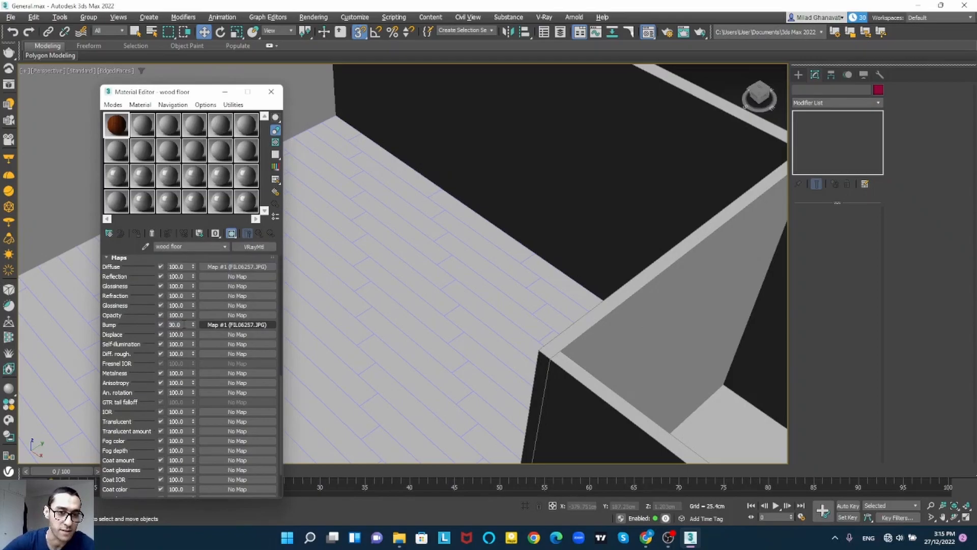
pyautogui.tripleClick(176, 324)
pyautogui.write('10')
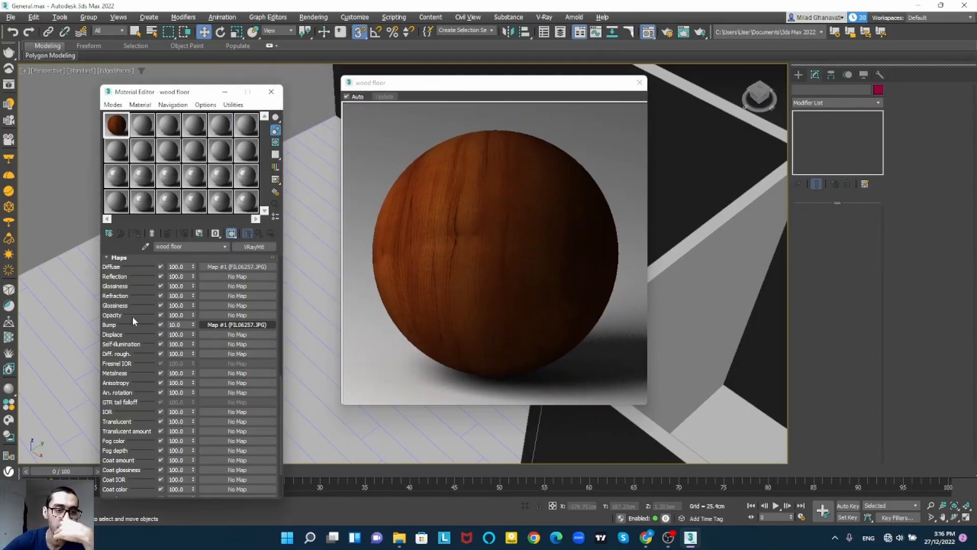
# Give the material bump 10, a grey reflection colour and 0.81 glossiness, then close the preview
pyautogui.scroll(3)
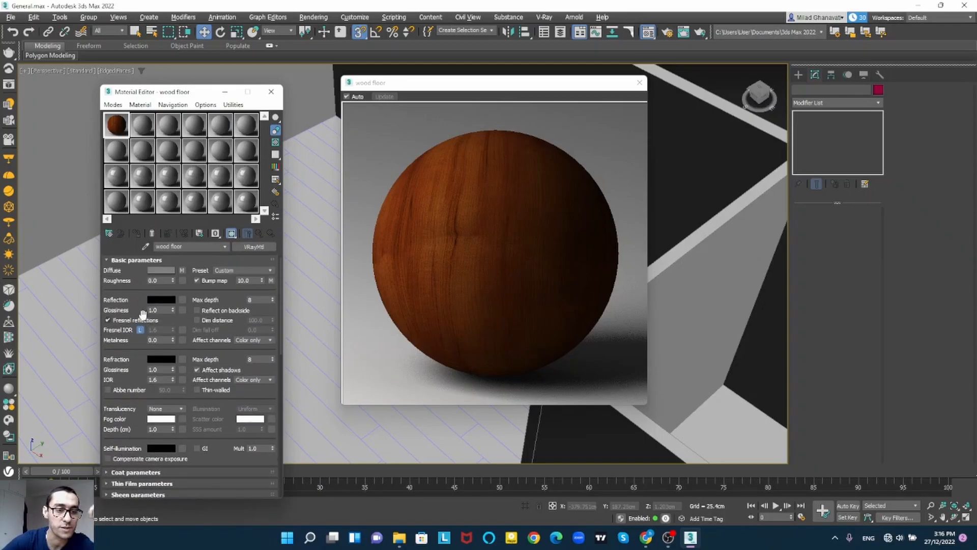
pyautogui.click(161, 299)
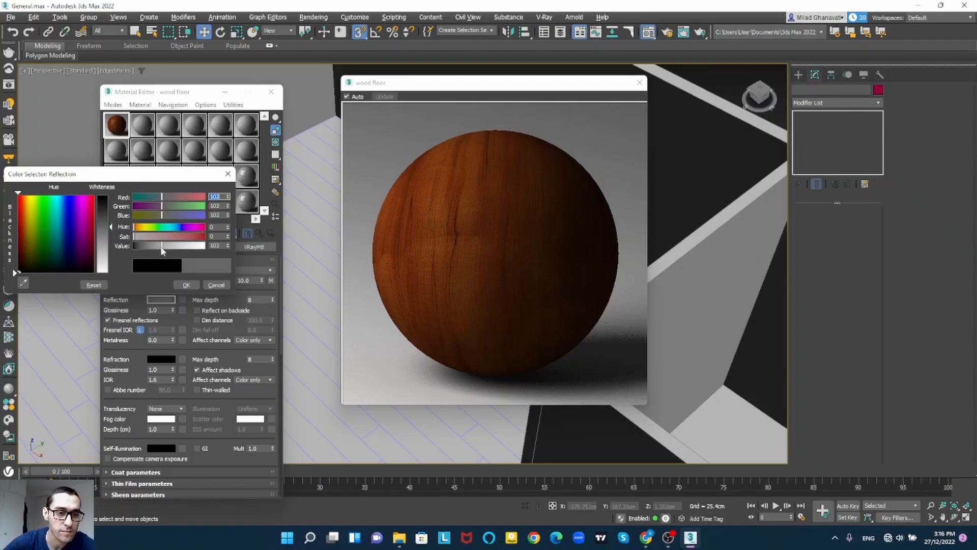
pyautogui.click(185, 285)
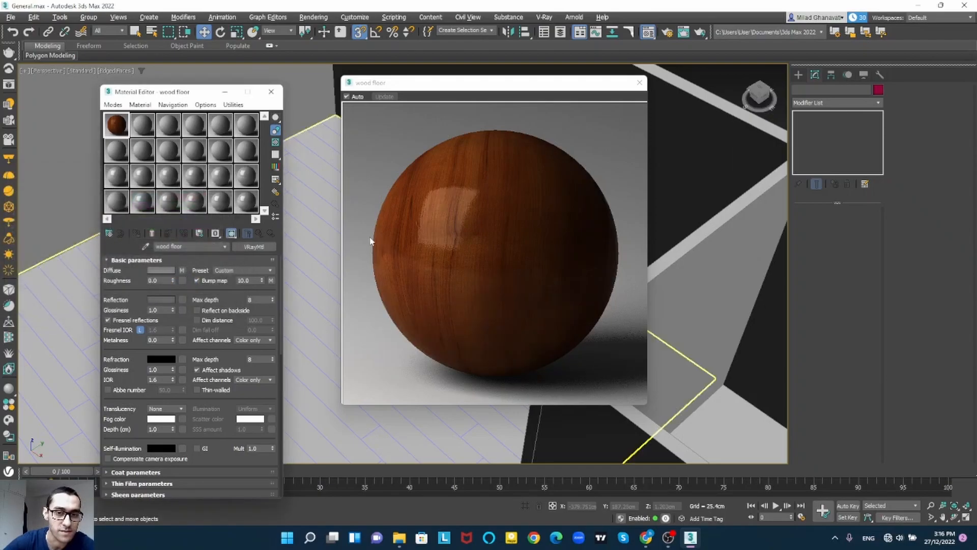
pyautogui.tripleClick(159, 309)
pyautogui.write('0.81')
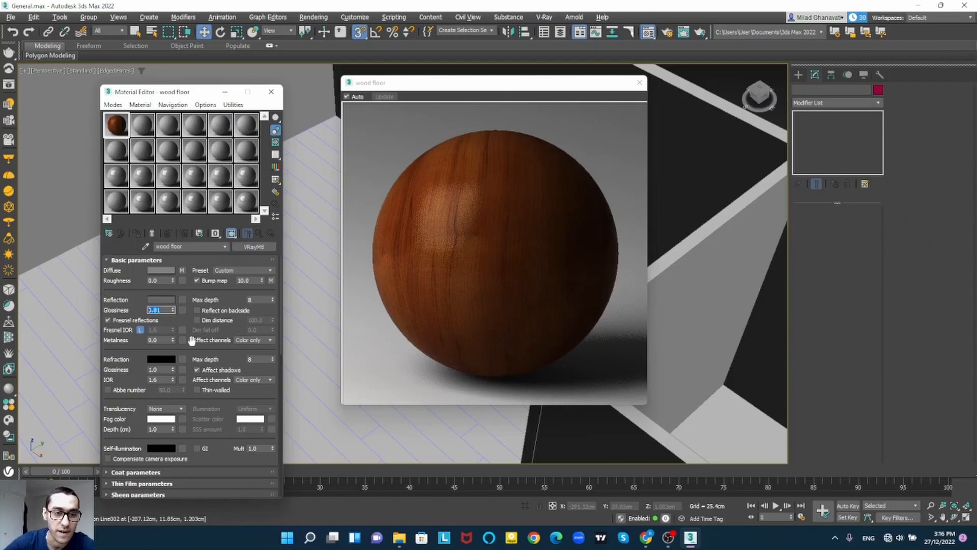
pyautogui.moveTo(177, 324)
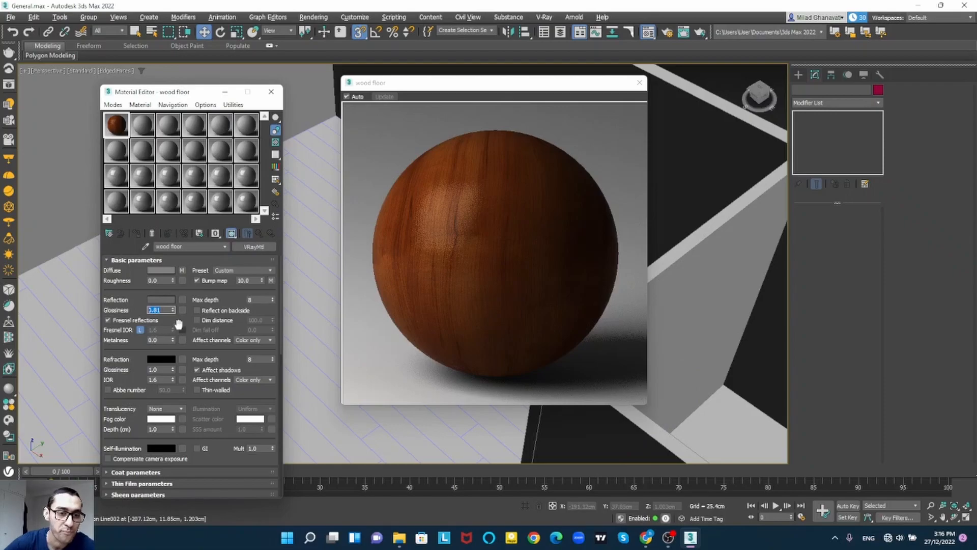
pyautogui.moveTo(184, 326)
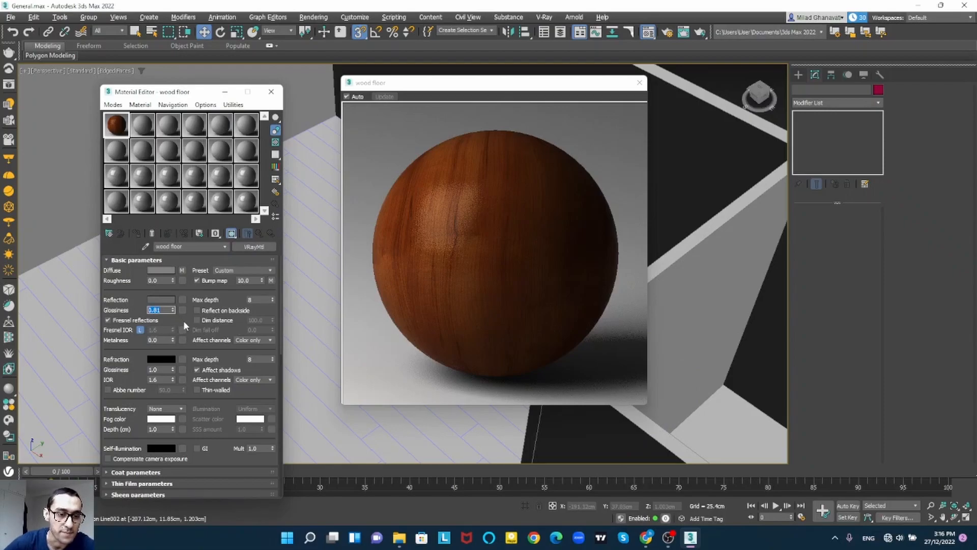
pyautogui.moveTo(638, 82)
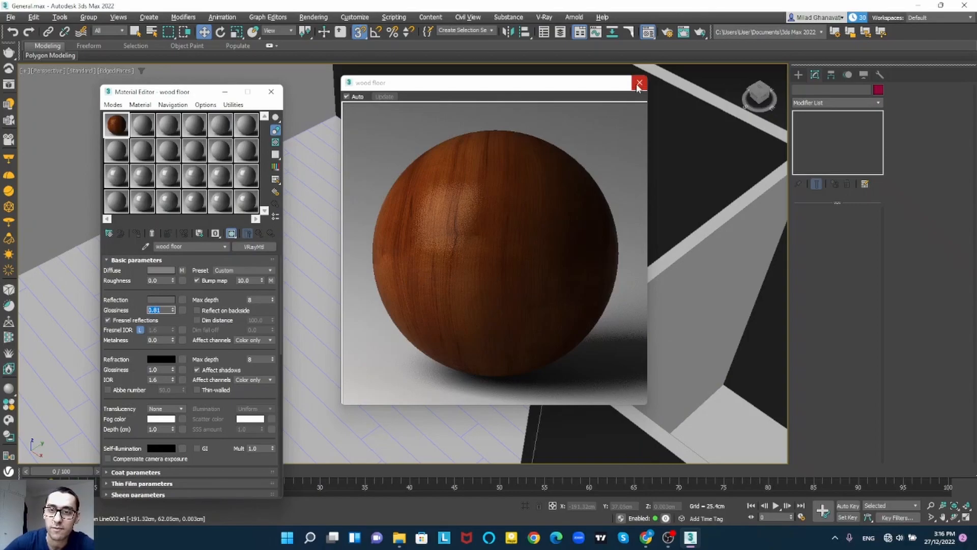
pyautogui.click(639, 82)
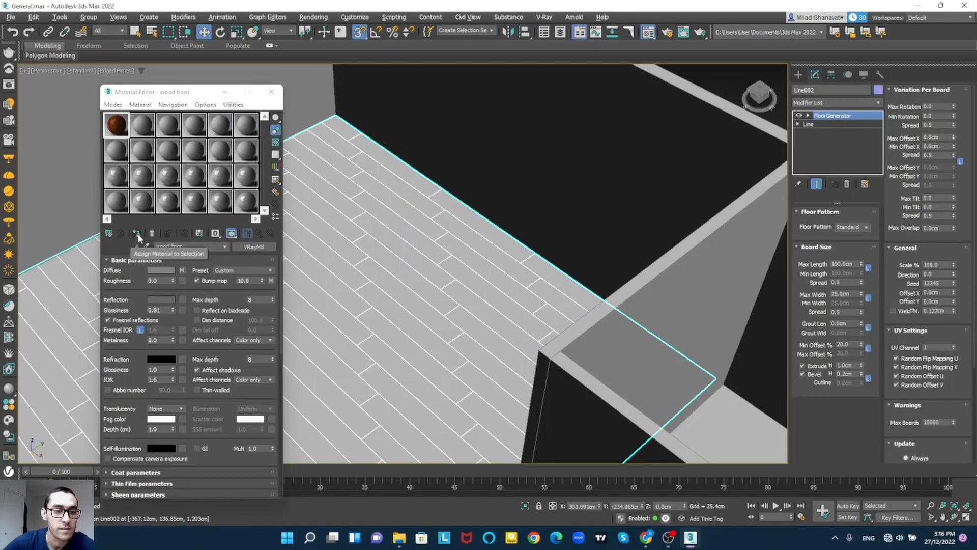
# Assign the wood floor material to Line002 and go to its diffuse bitmap settings
pyautogui.click(137, 233)
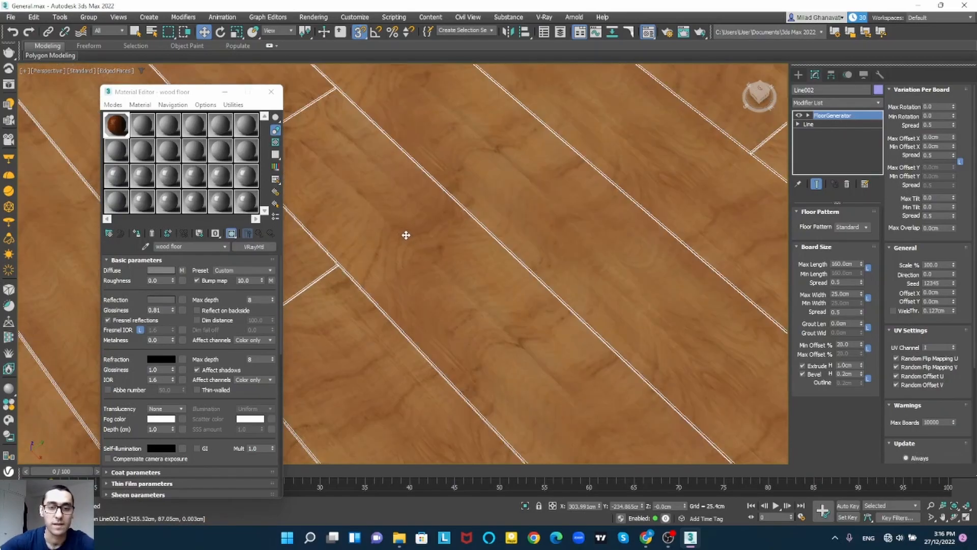
pyautogui.moveTo(421, 227)
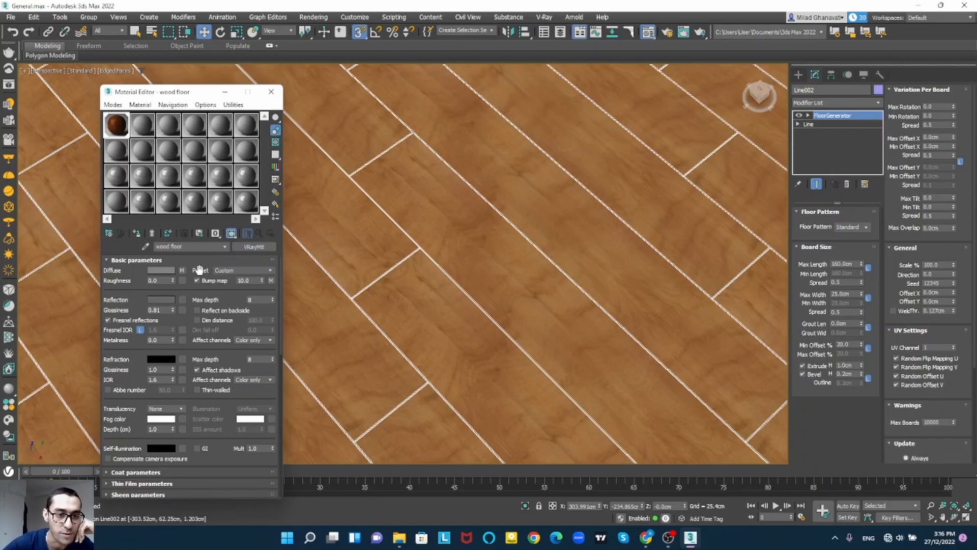
pyautogui.click(181, 270)
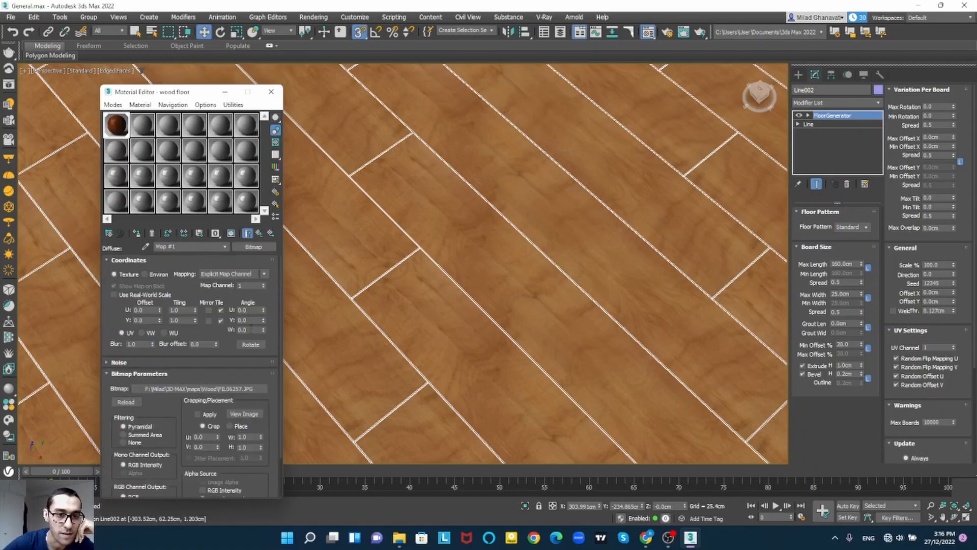
# Rotate the wood texture 90° in W and adjust U tiling so the grain follows the planks
pyautogui.tripleClick(243, 330)
pyautogui.write('90')
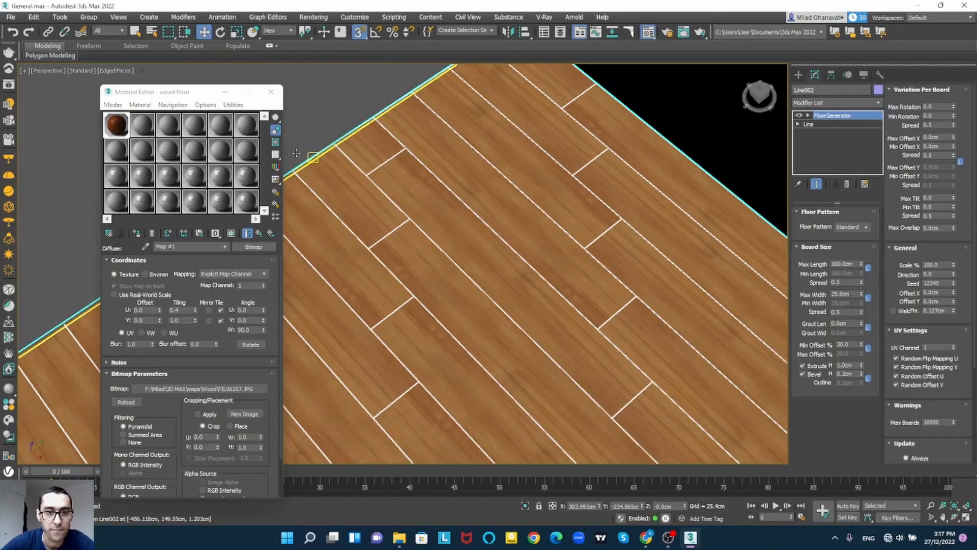
pyautogui.click(271, 92)
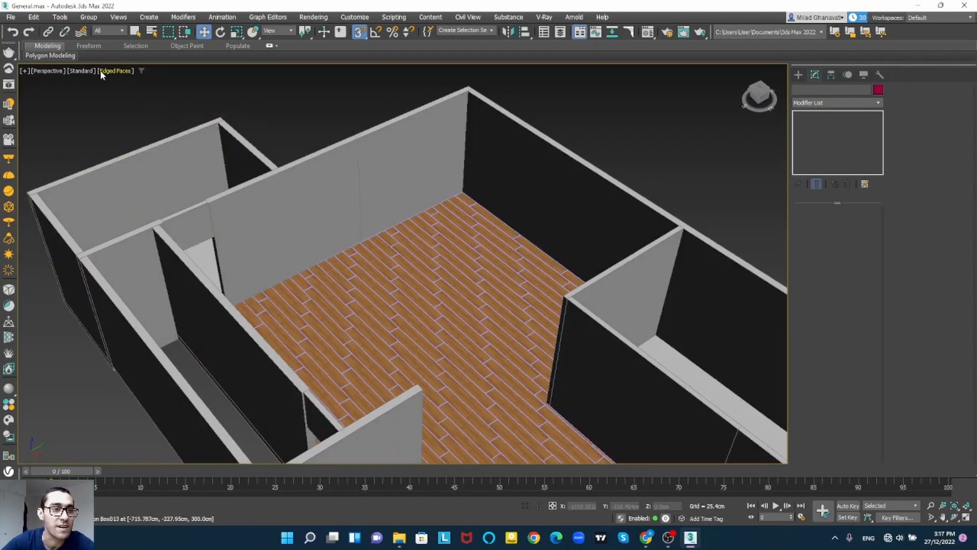
# Switch the viewport to Default Shading so the wood floor shows without edge lines
pyautogui.click(114, 70)
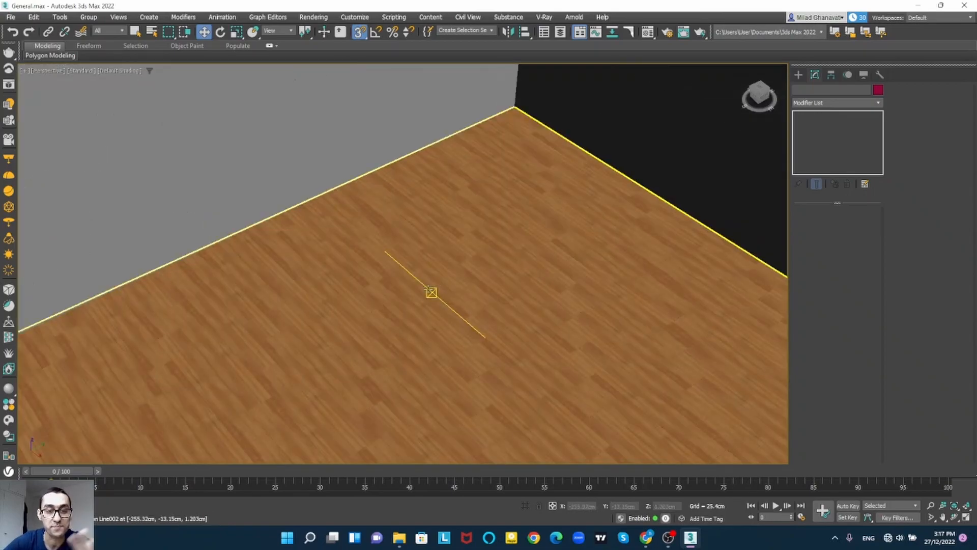
pyautogui.moveTo(429, 292)
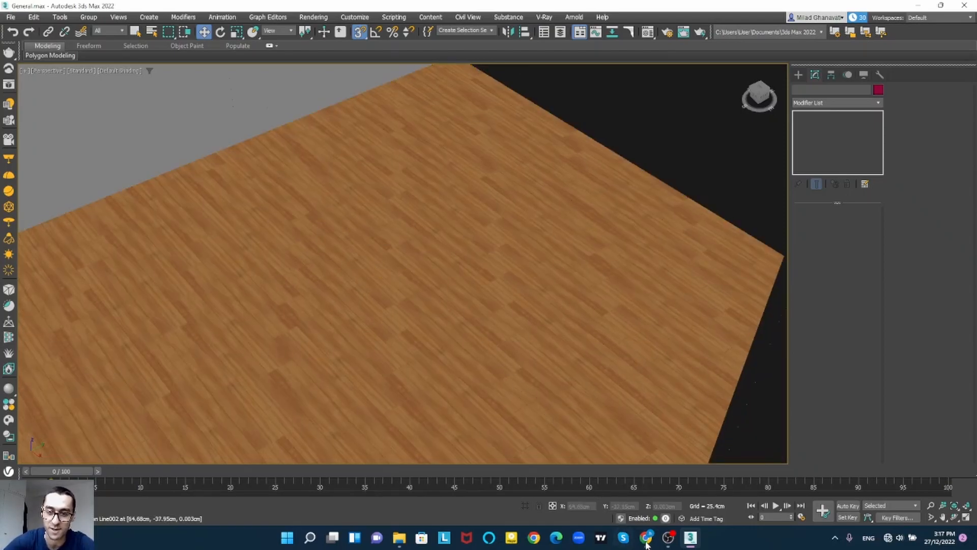
# Restore the OBS Studio window over the wood-floored apartment scene while recording continues
pyautogui.click(670, 536)
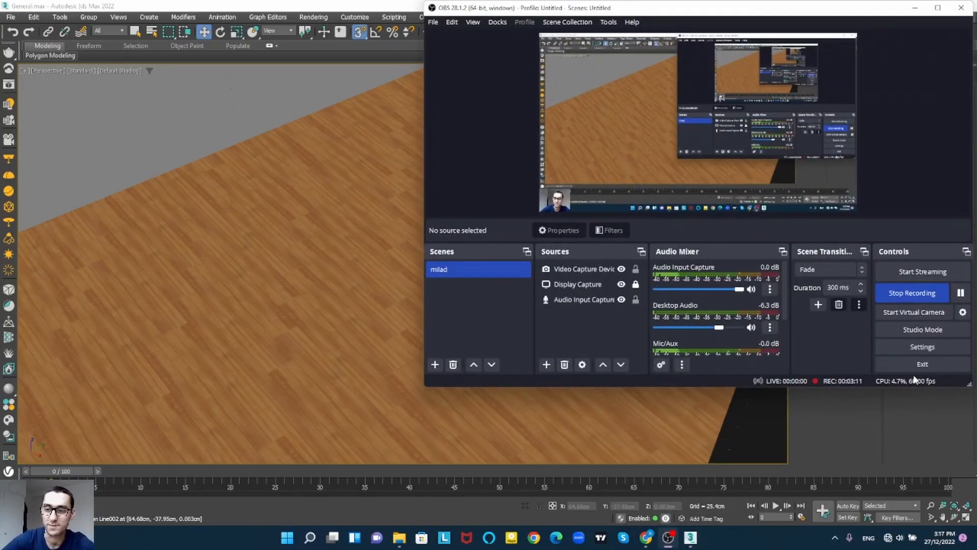
pyautogui.moveTo(574, 377)
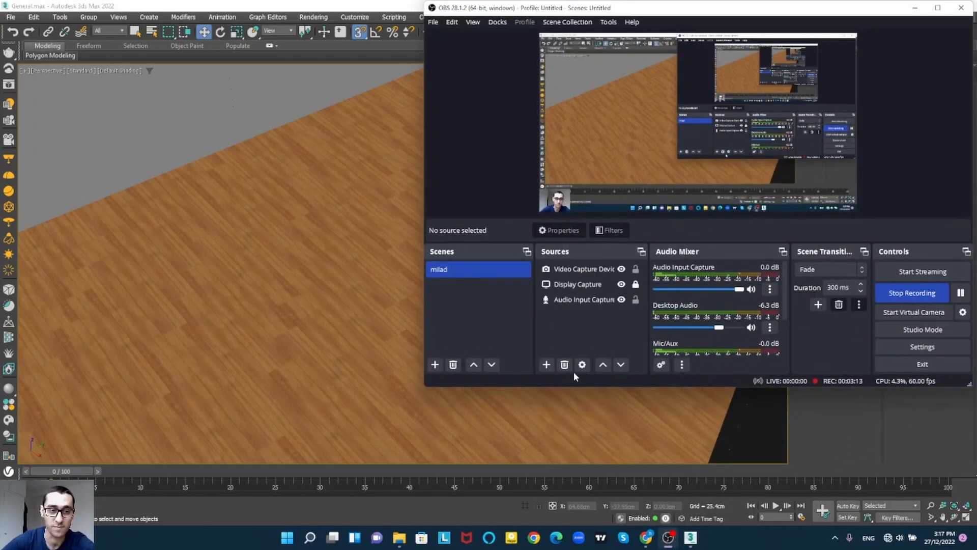